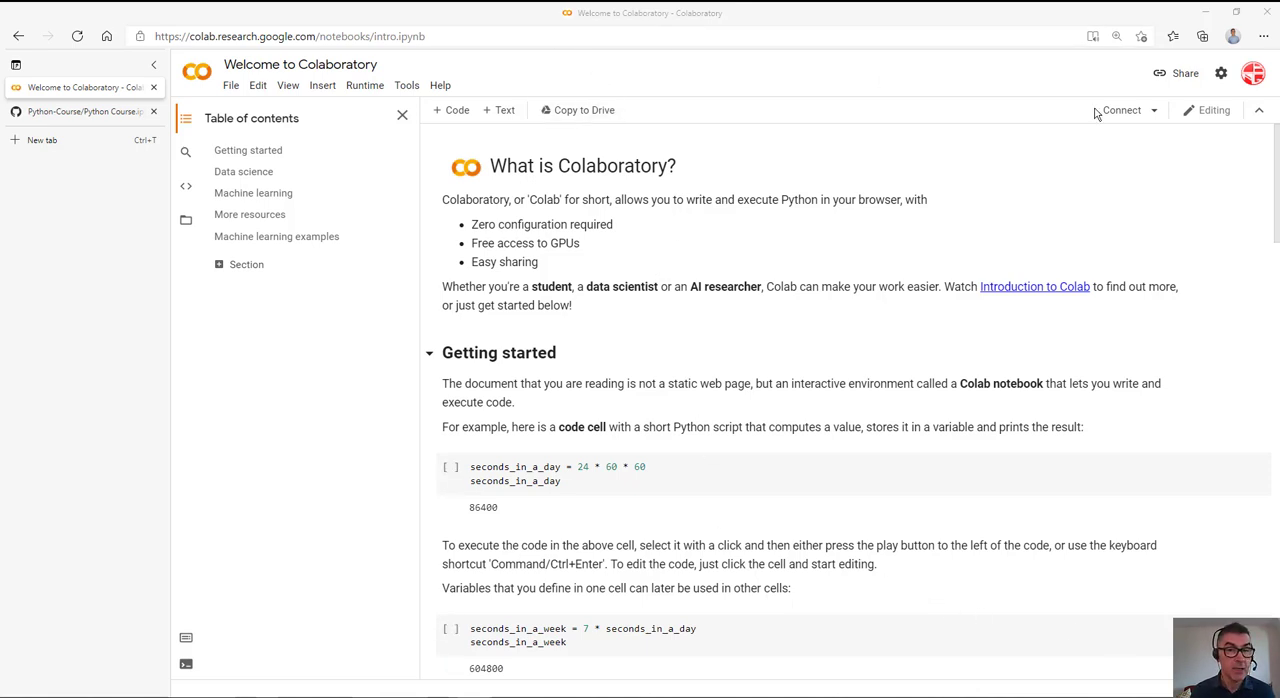
Check the signed-in account, then bring up the Open notebook dialog from the File menu
{"action": "left_click", "coordinate": [1252, 72]}
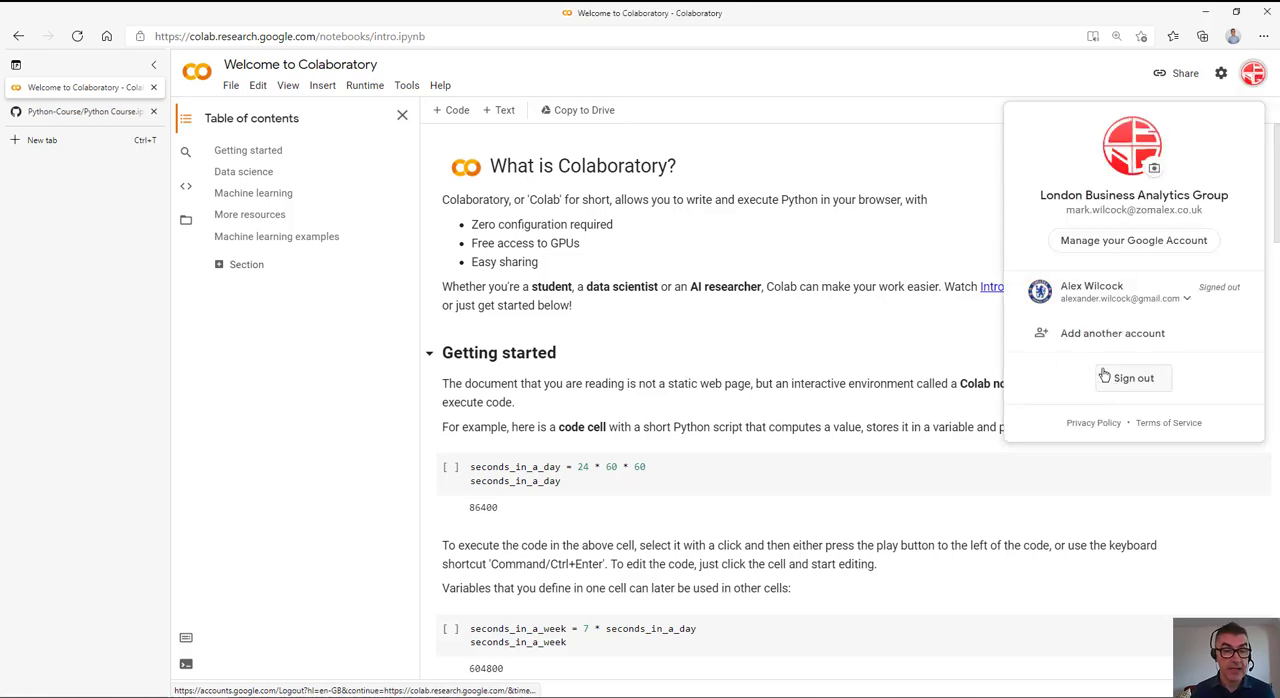
{"action": "left_click", "coordinate": [824, 148]}
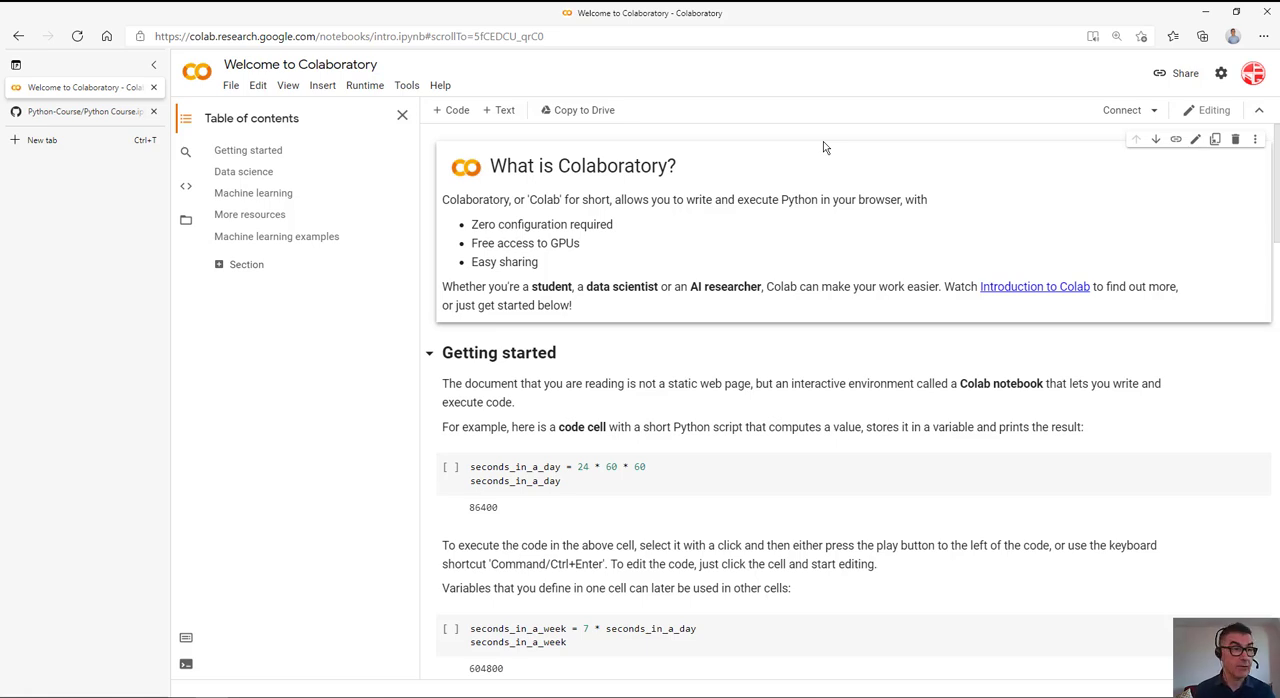
{"action": "mouse_move", "coordinate": [796, 132]}
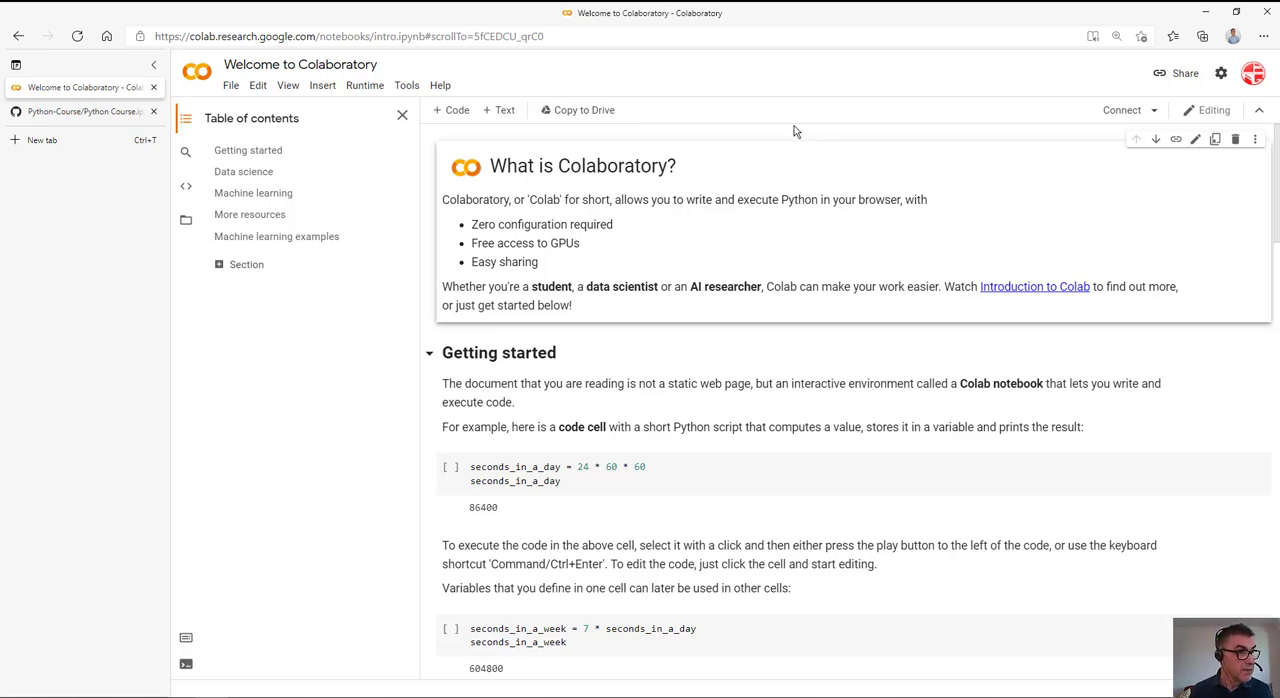
{"action": "left_click", "coordinate": [232, 84]}
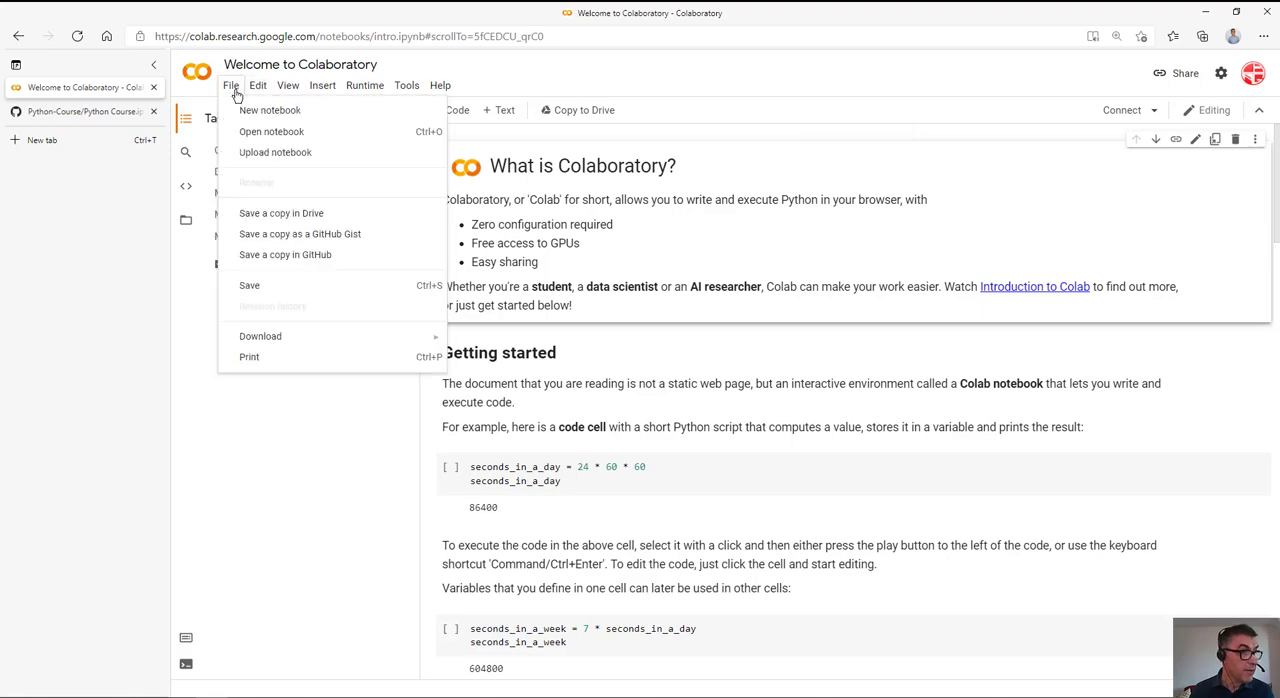
{"action": "mouse_move", "coordinate": [272, 132]}
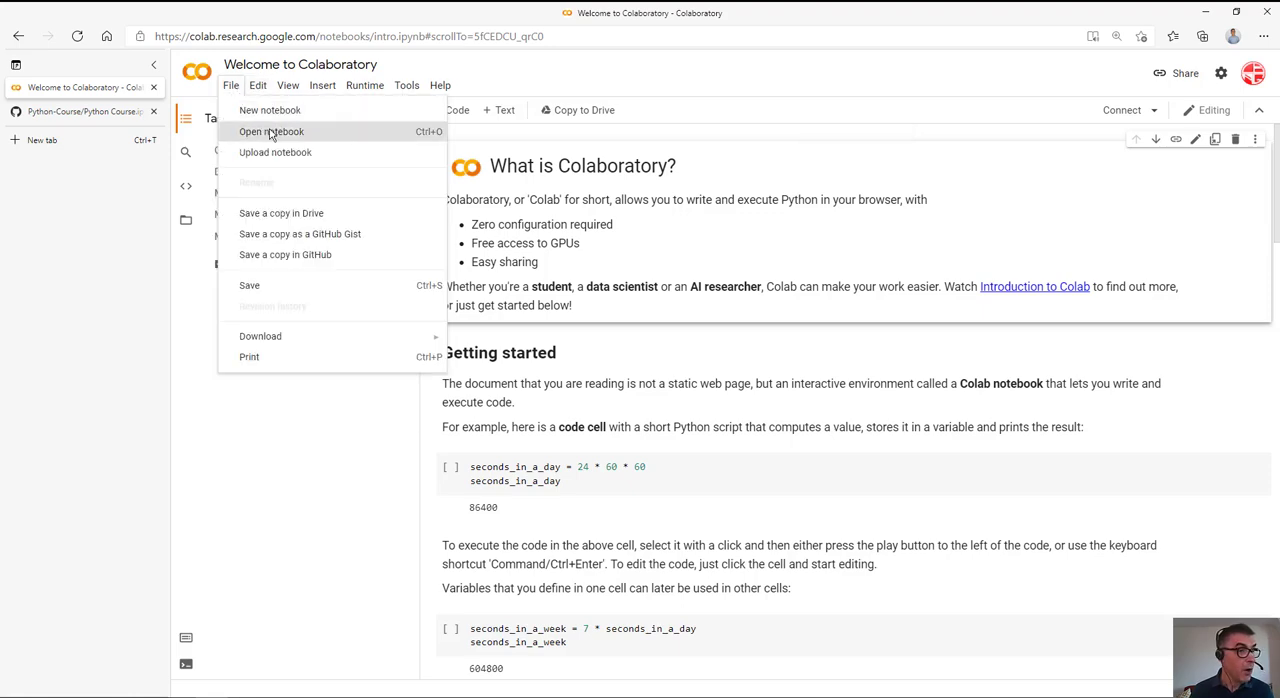
{"action": "left_click", "coordinate": [272, 132]}
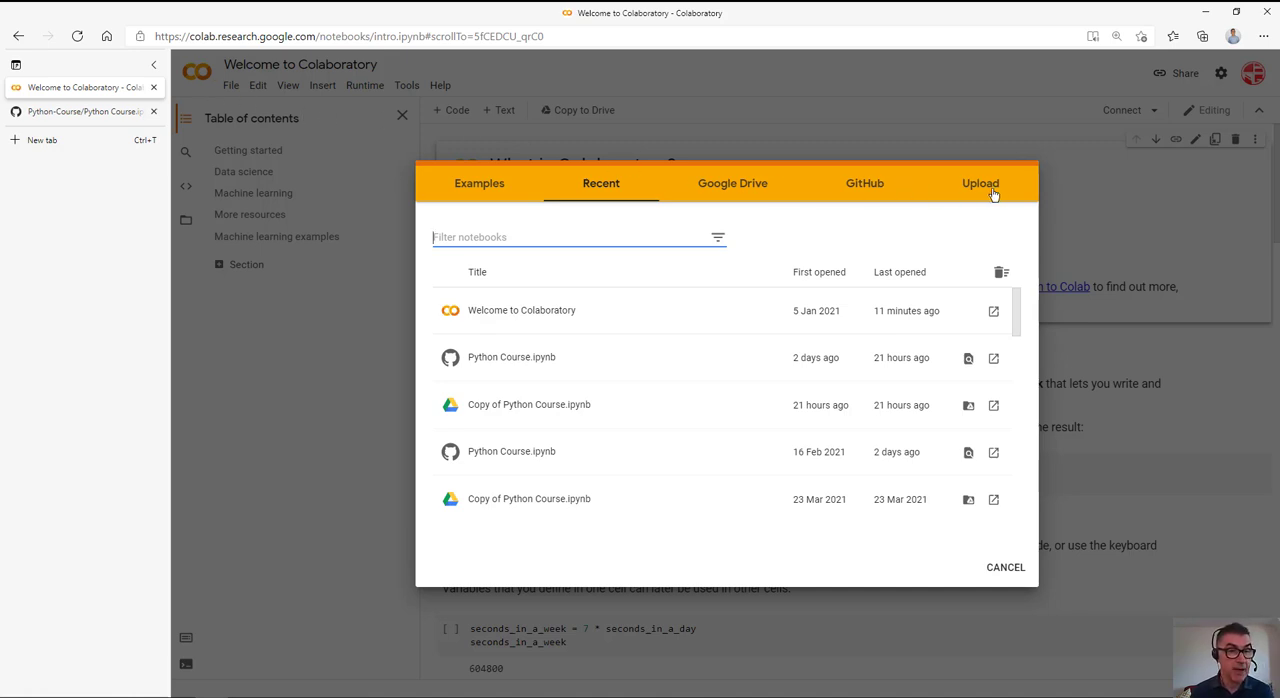
Glance at the Upload option, switch to the GitHub source and go to the notebook's GitHub page
{"action": "left_click", "coordinate": [980, 182]}
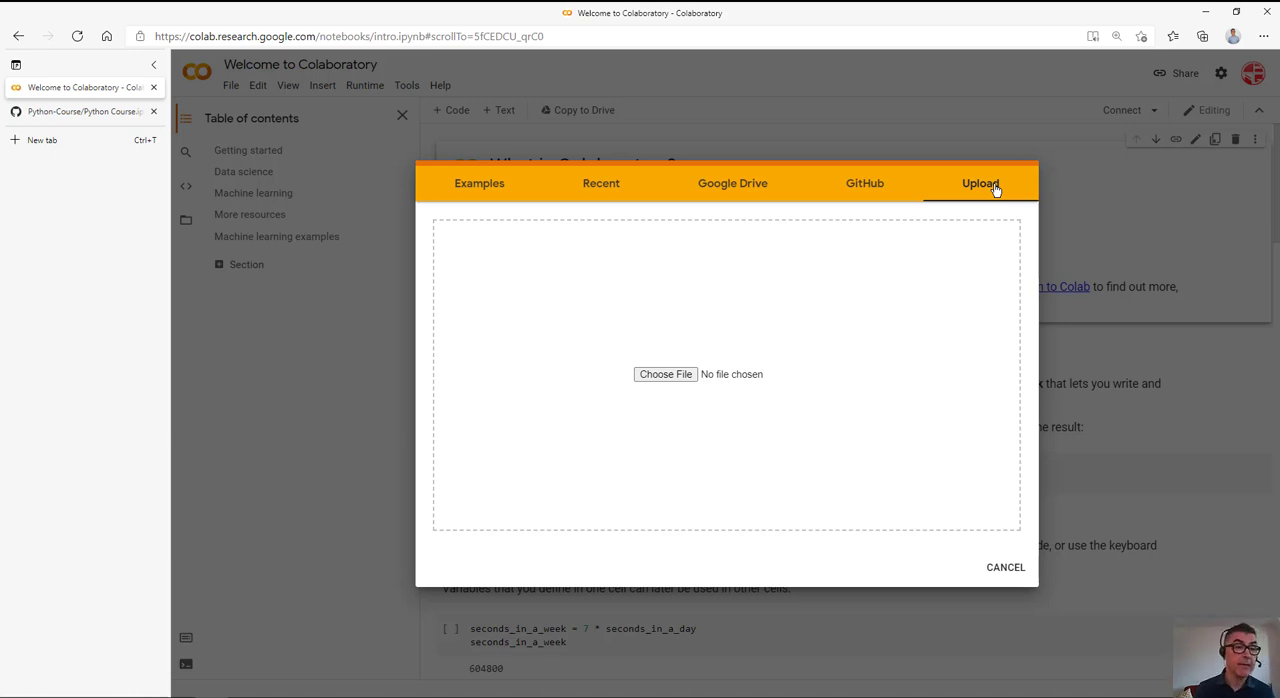
{"action": "mouse_move", "coordinate": [882, 190]}
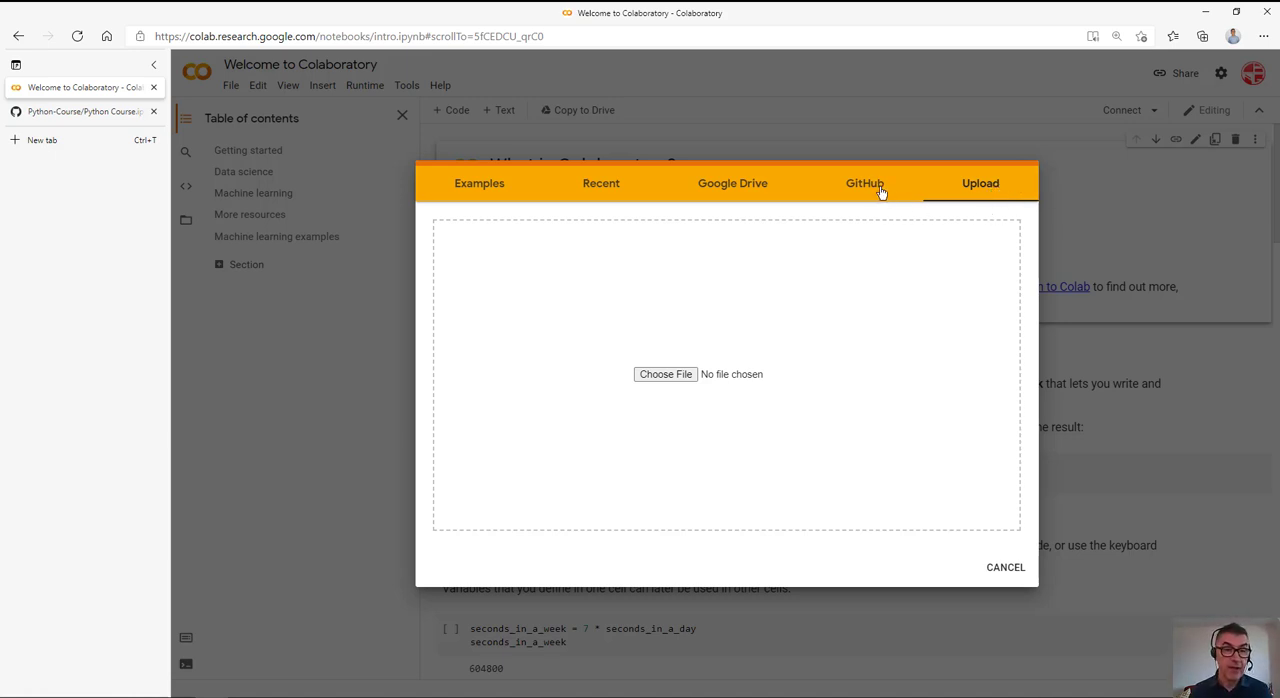
{"action": "left_click", "coordinate": [864, 182]}
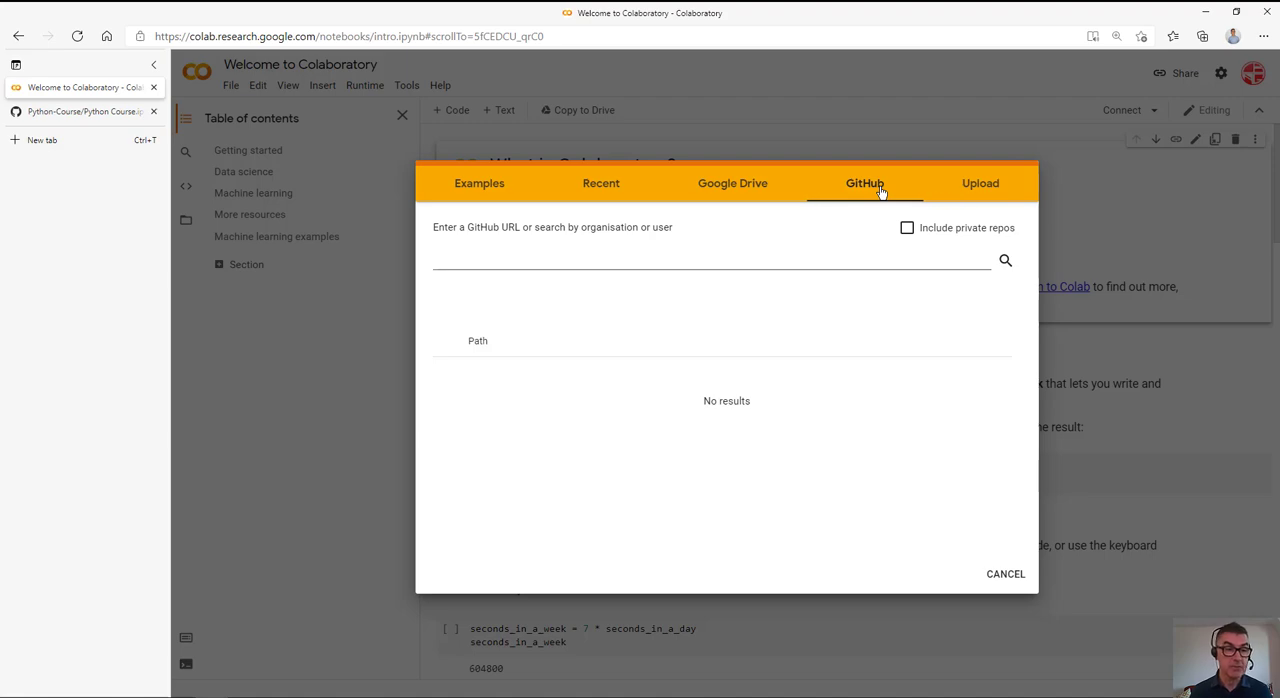
{"action": "mouse_move", "coordinate": [652, 138]}
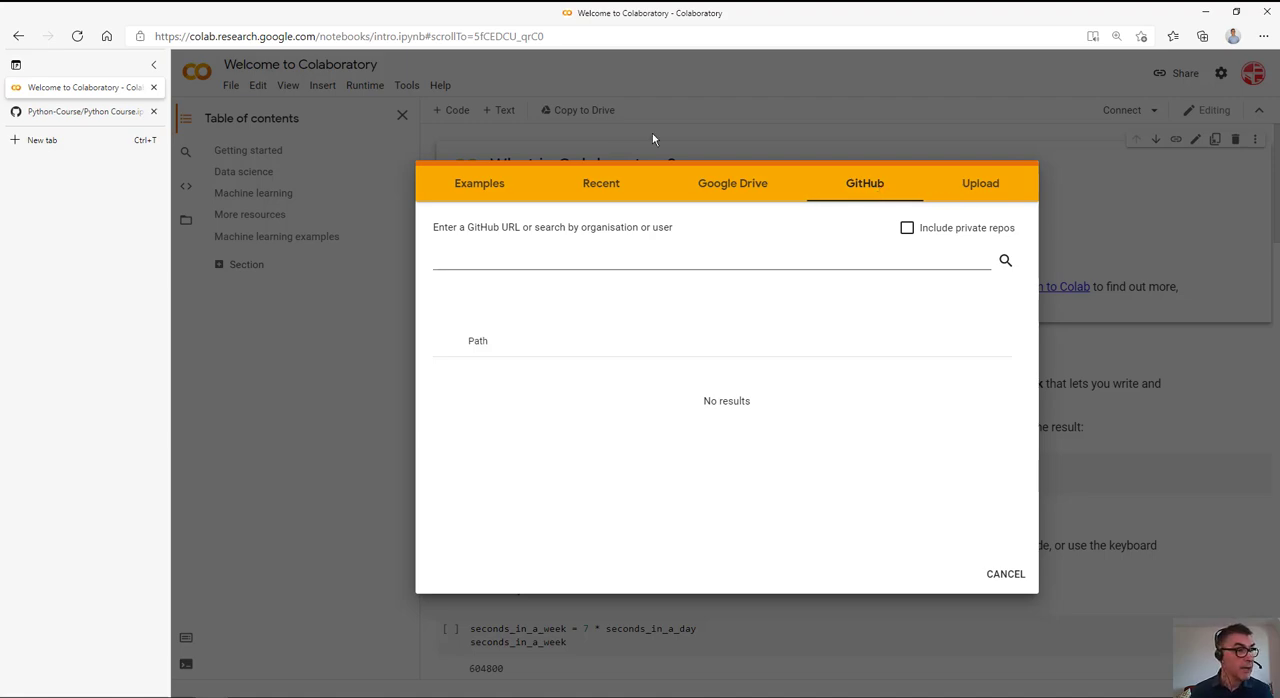
{"action": "left_click", "coordinate": [80, 110]}
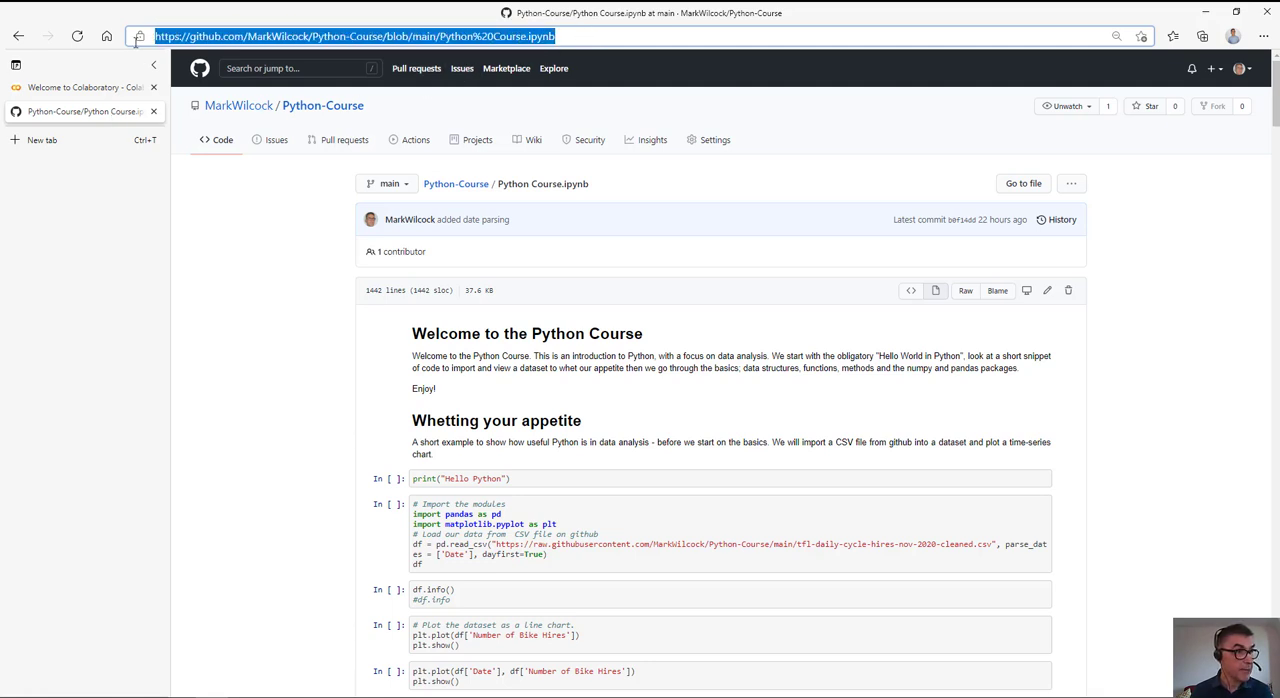
{"action": "mouse_move", "coordinate": [92, 28]}
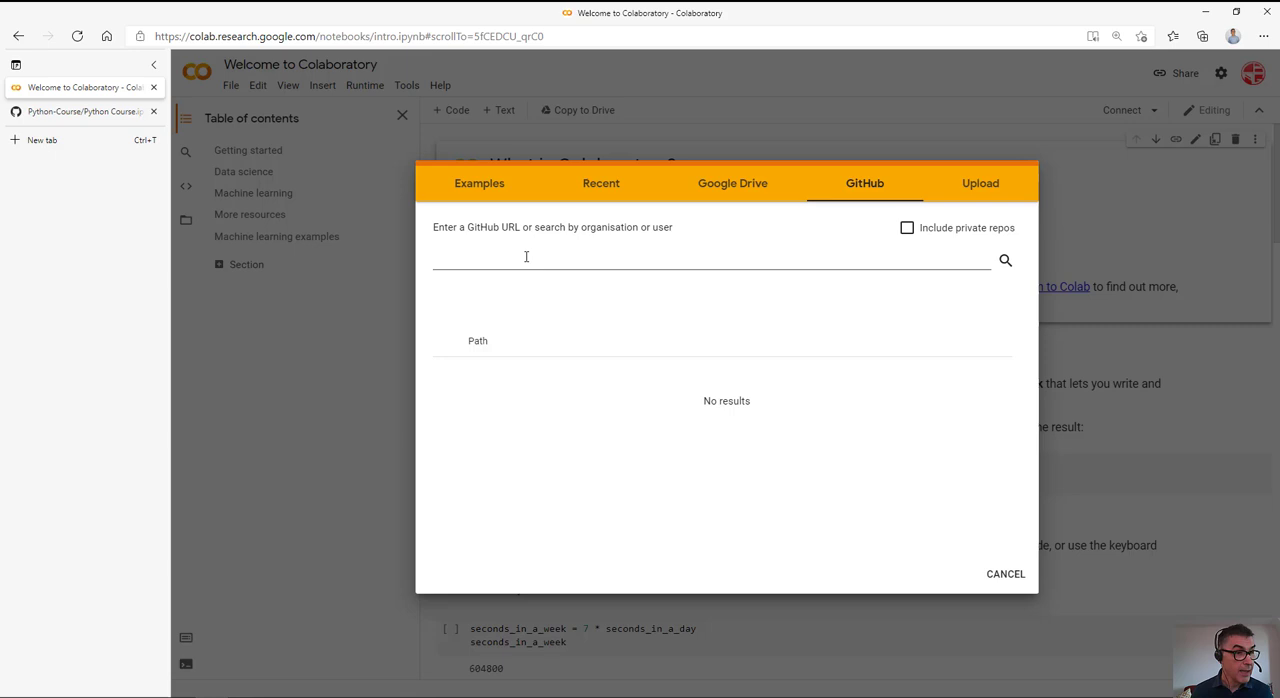
Search the MarkWilcock/Python-Course GitHub URL and open Python Course.ipynb in a new tab
{"action": "type", "text": "https://github.com/MarkWilcock/Python-Course/blob/main/Python%20Course.ipynb"}
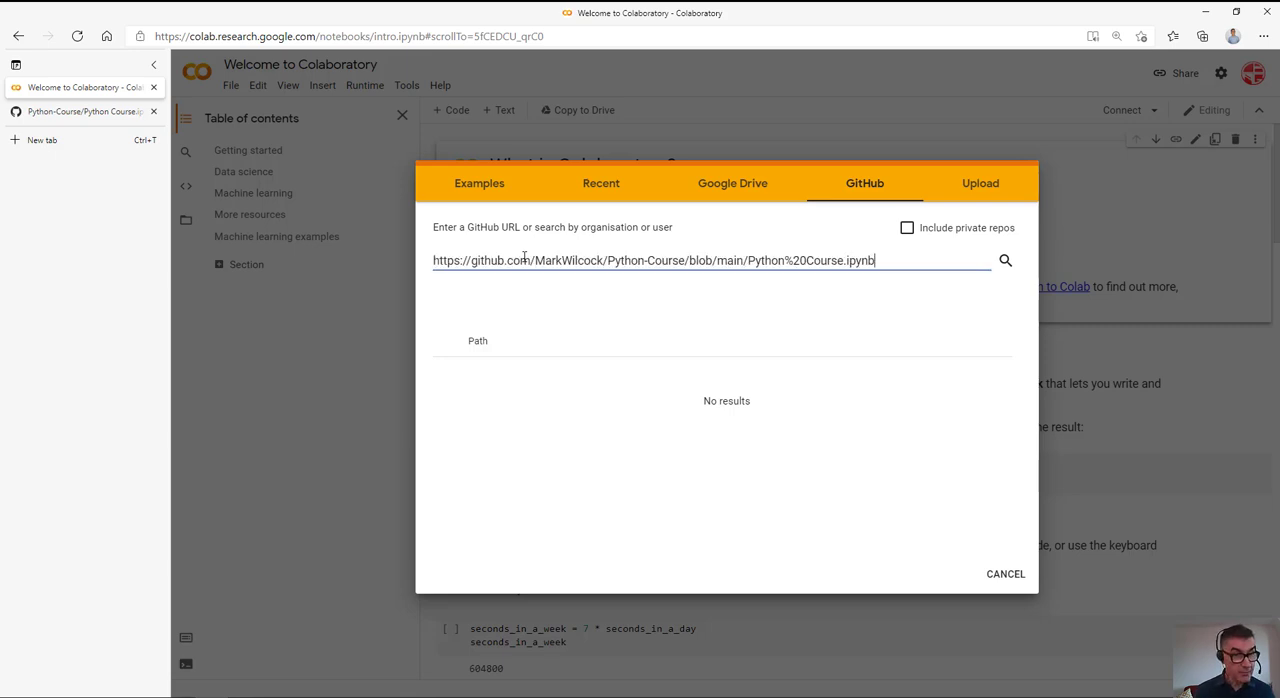
{"action": "left_click", "coordinate": [1004, 260]}
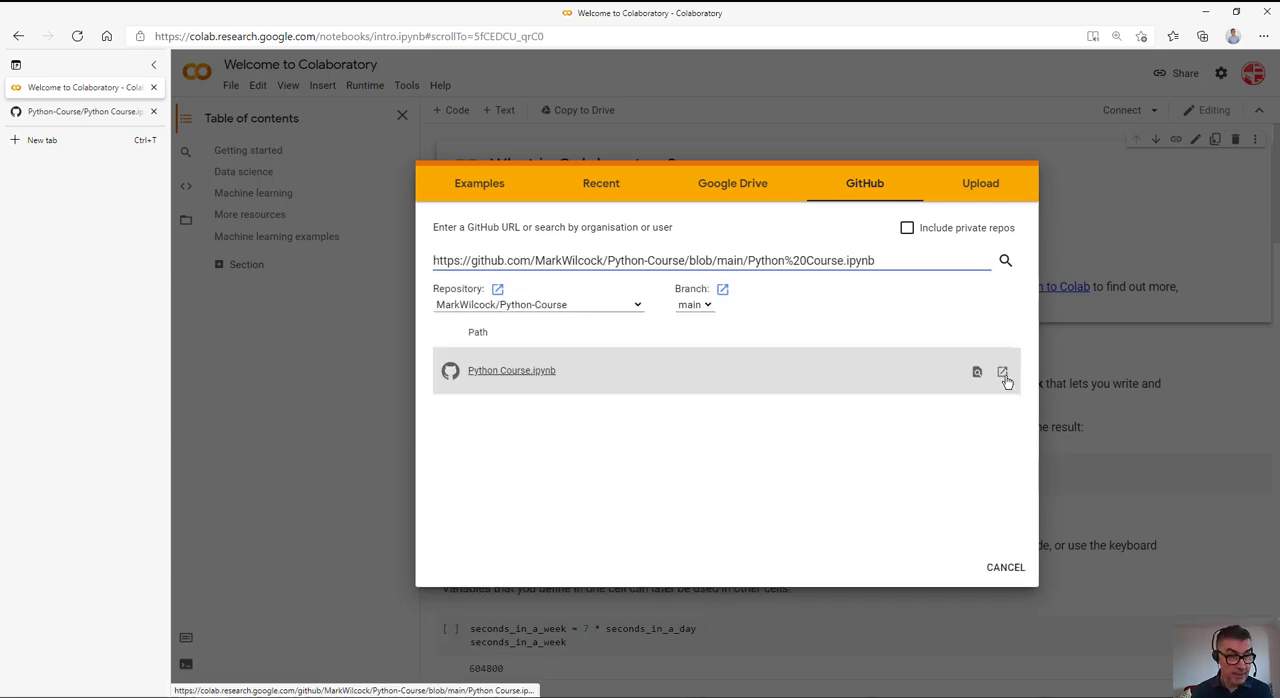
{"action": "mouse_move", "coordinate": [1004, 372]}
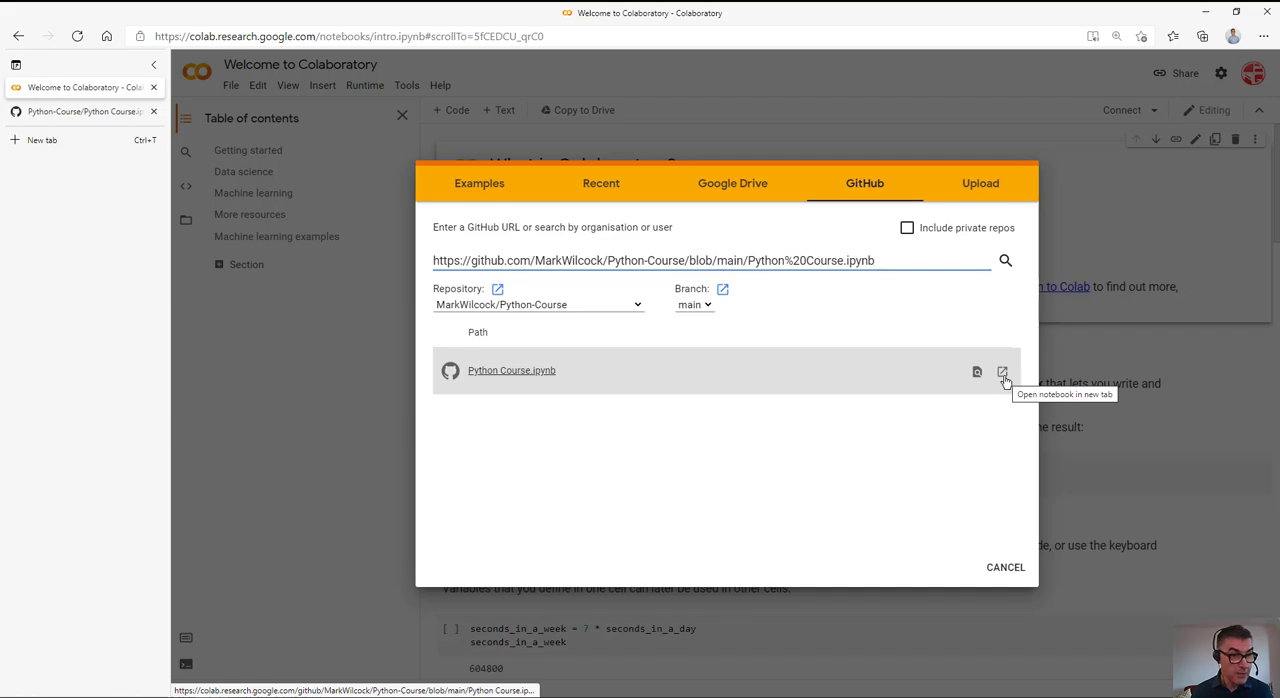
{"action": "left_click", "coordinate": [1004, 372]}
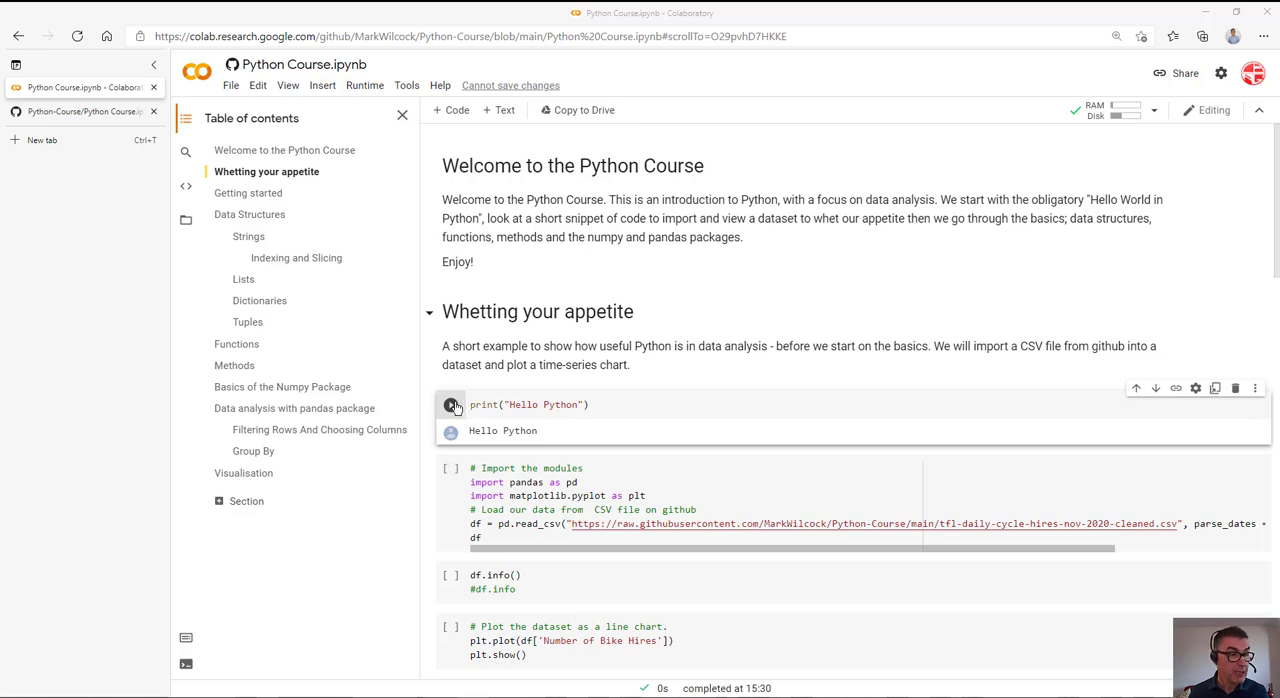
{"action": "mouse_move", "coordinate": [452, 404]}
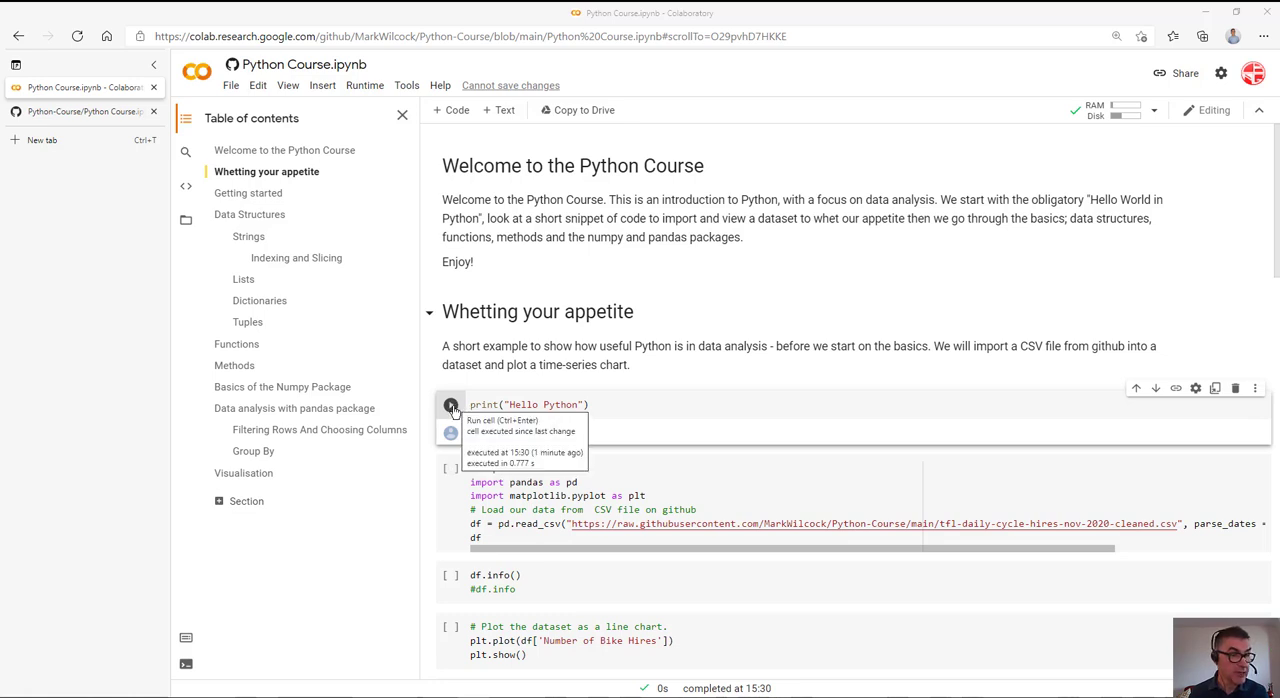
Run the print("Hello Python") cell and highlight its Hello Python output
{"action": "left_click", "coordinate": [450, 404]}
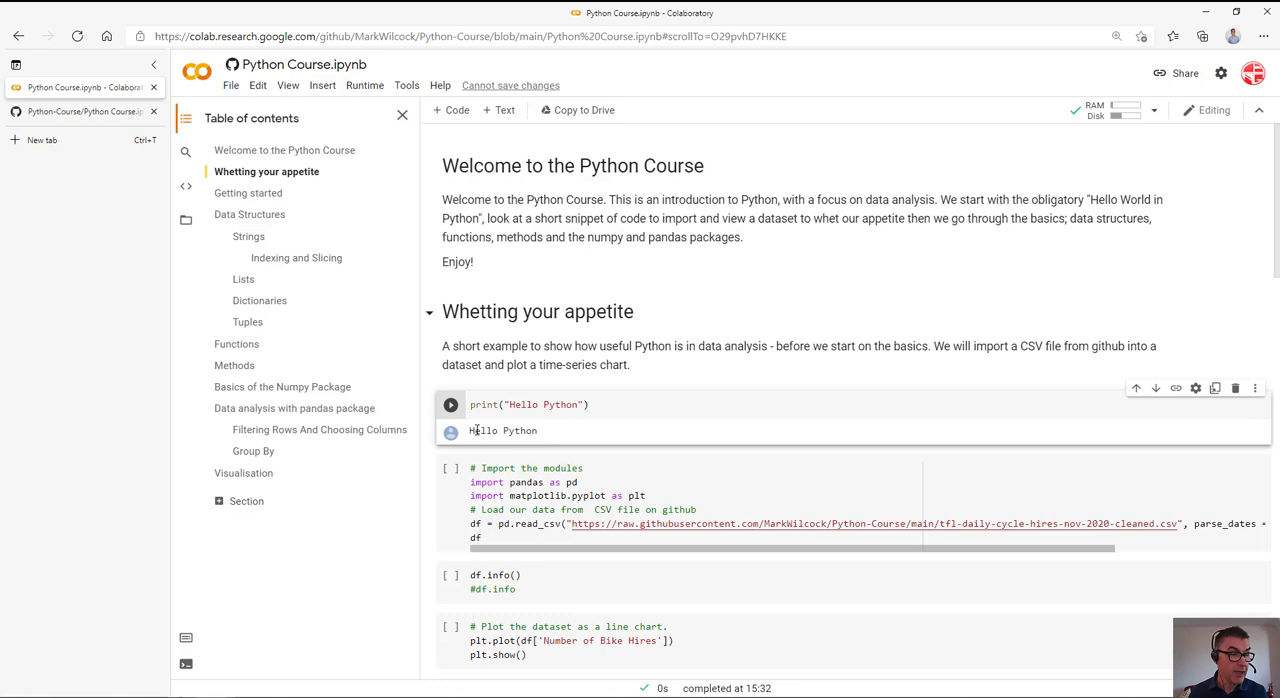
{"action": "double_click", "coordinate": [504, 430]}
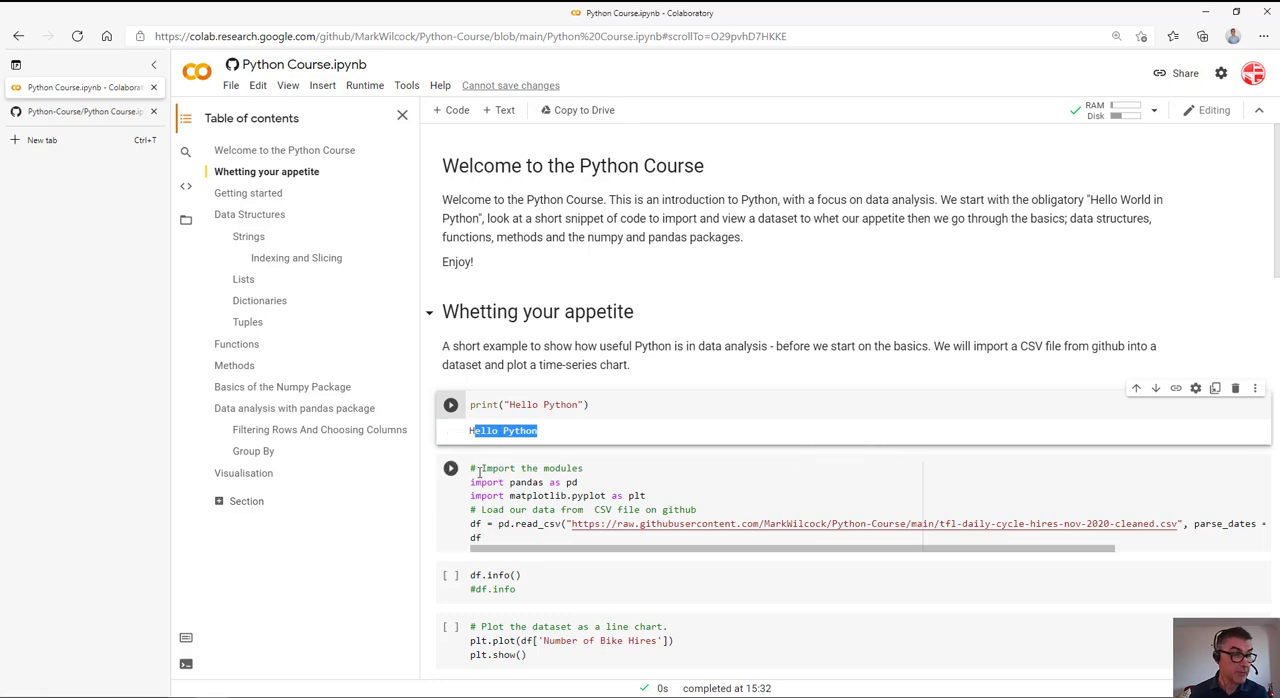
Run the read_csv cell to load the 3777-row bike-hire table and scroll through it
{"action": "left_click", "coordinate": [450, 468]}
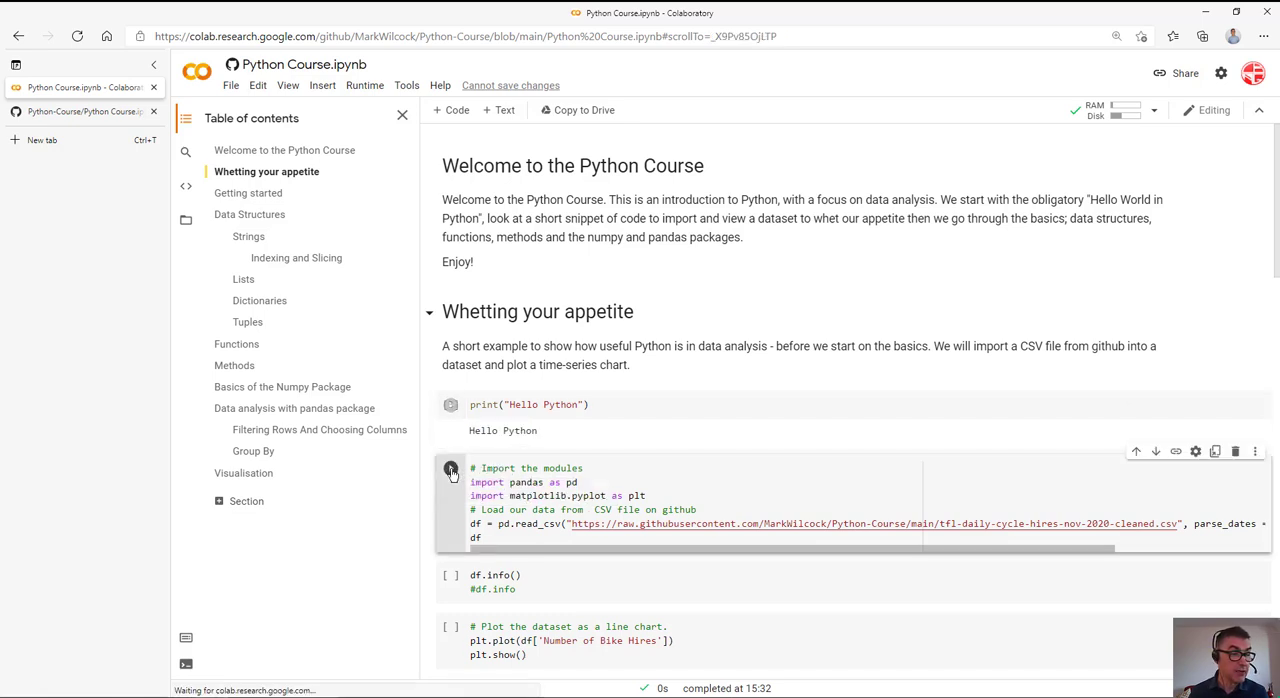
{"action": "left_click", "coordinate": [450, 468]}
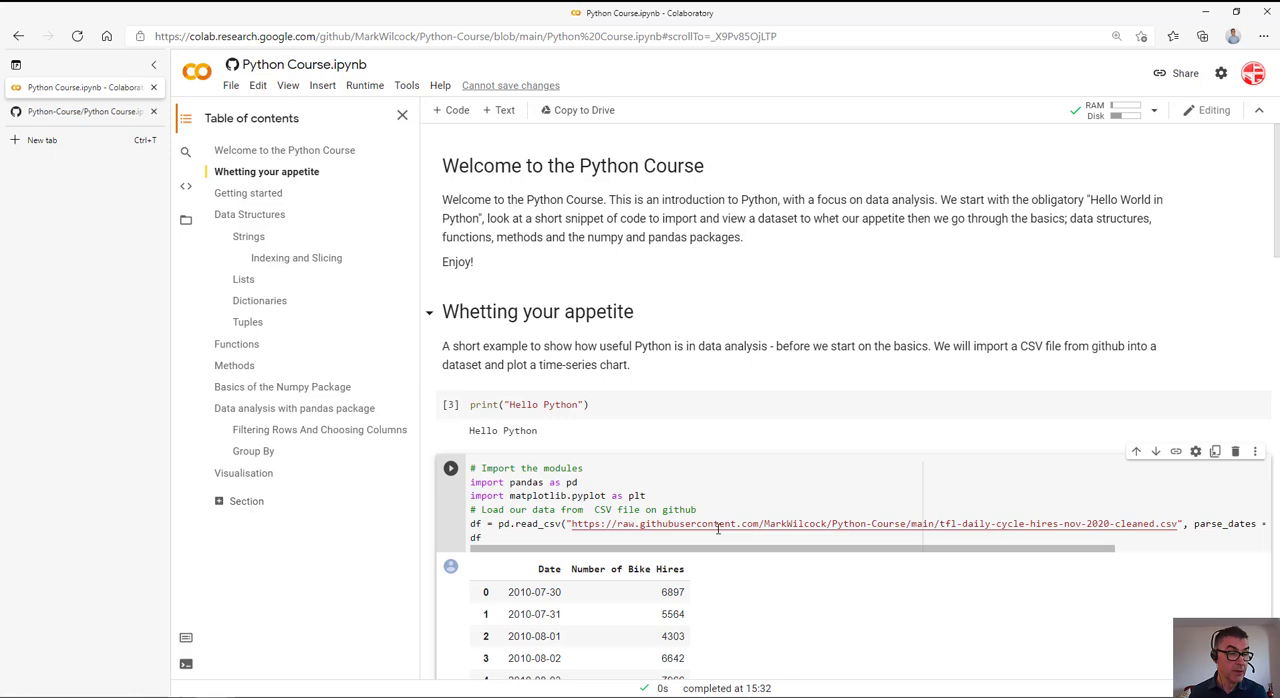
{"action": "scroll", "scroll_direction": "down", "scroll_amount": 3}
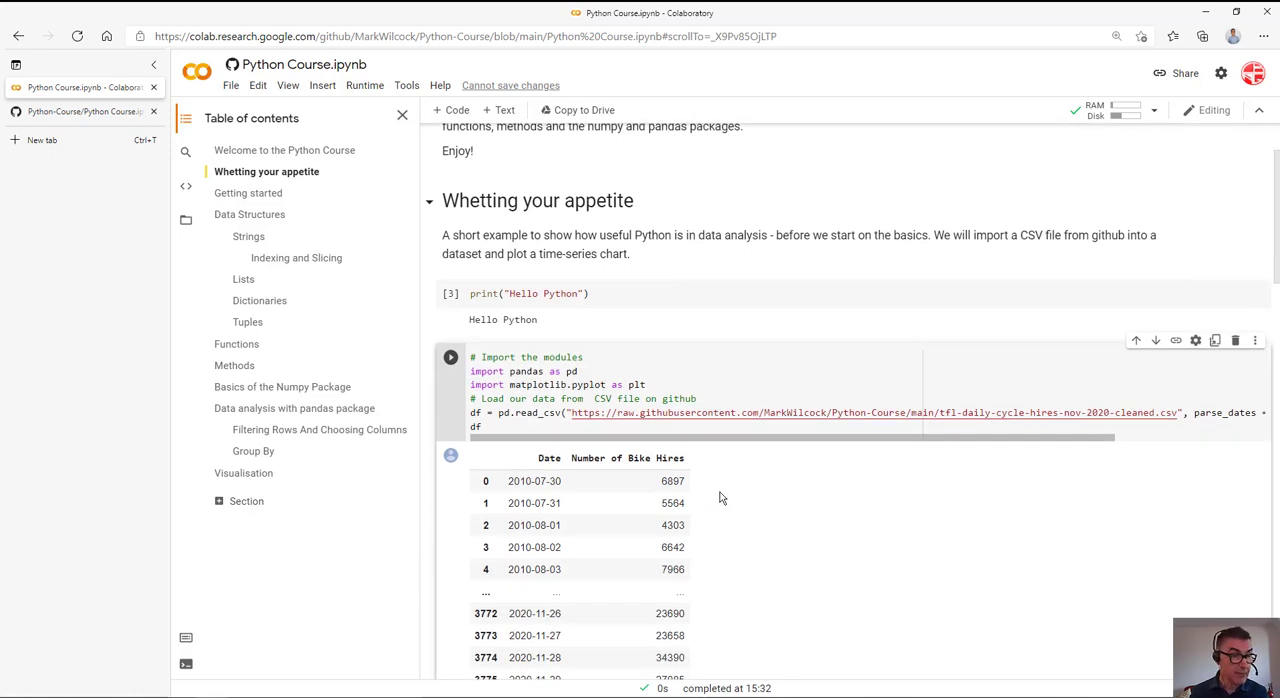
{"action": "scroll", "scroll_direction": "down", "scroll_amount": 3}
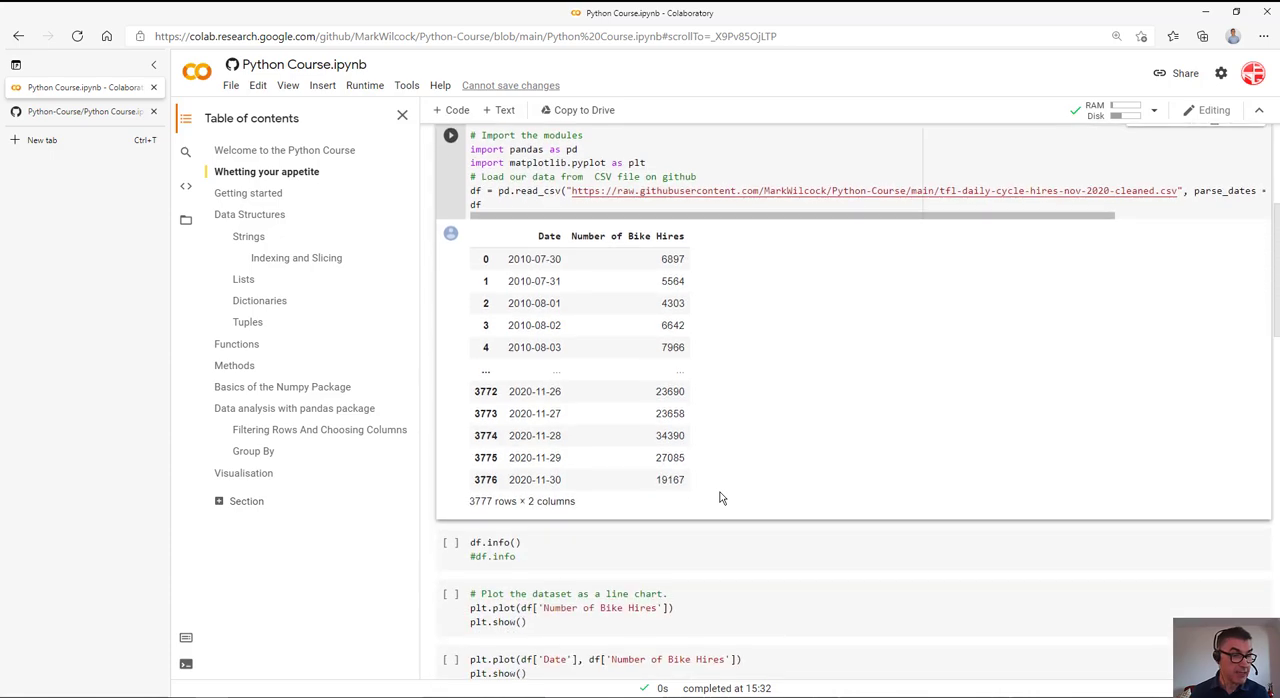
Run df.info() to show the Date and Number of Bike Hires column summary
{"action": "left_click", "coordinate": [450, 542]}
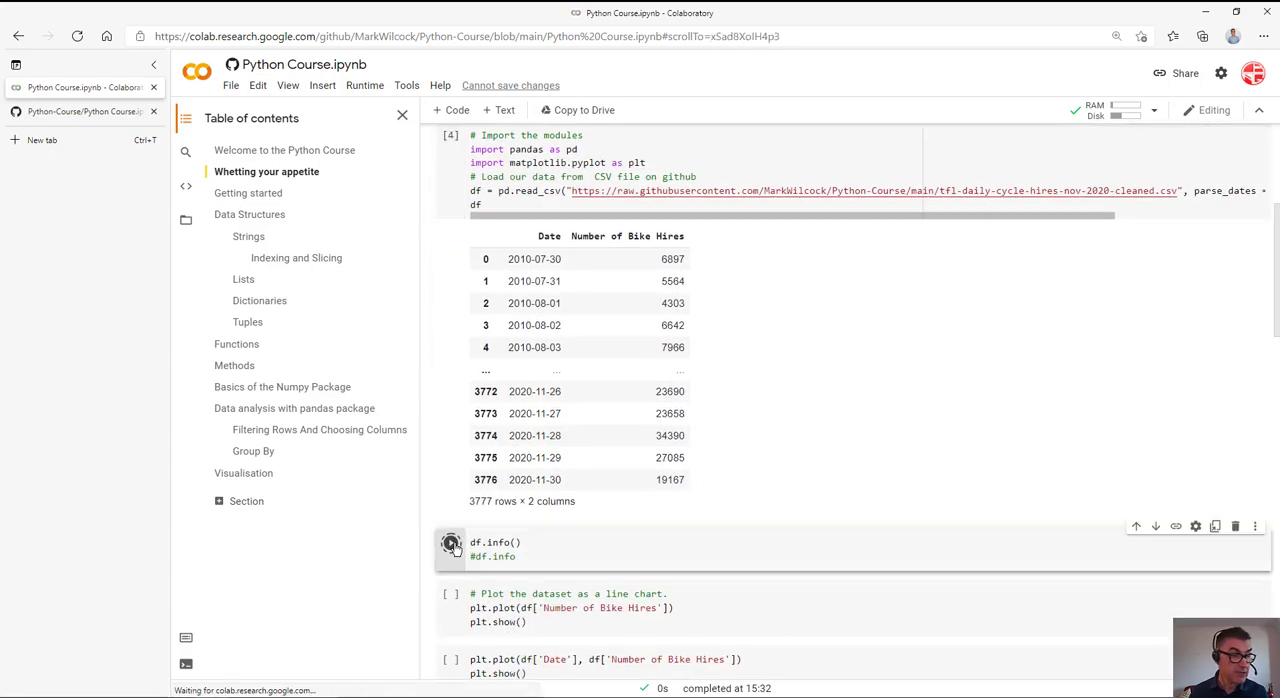
{"action": "left_click", "coordinate": [452, 548]}
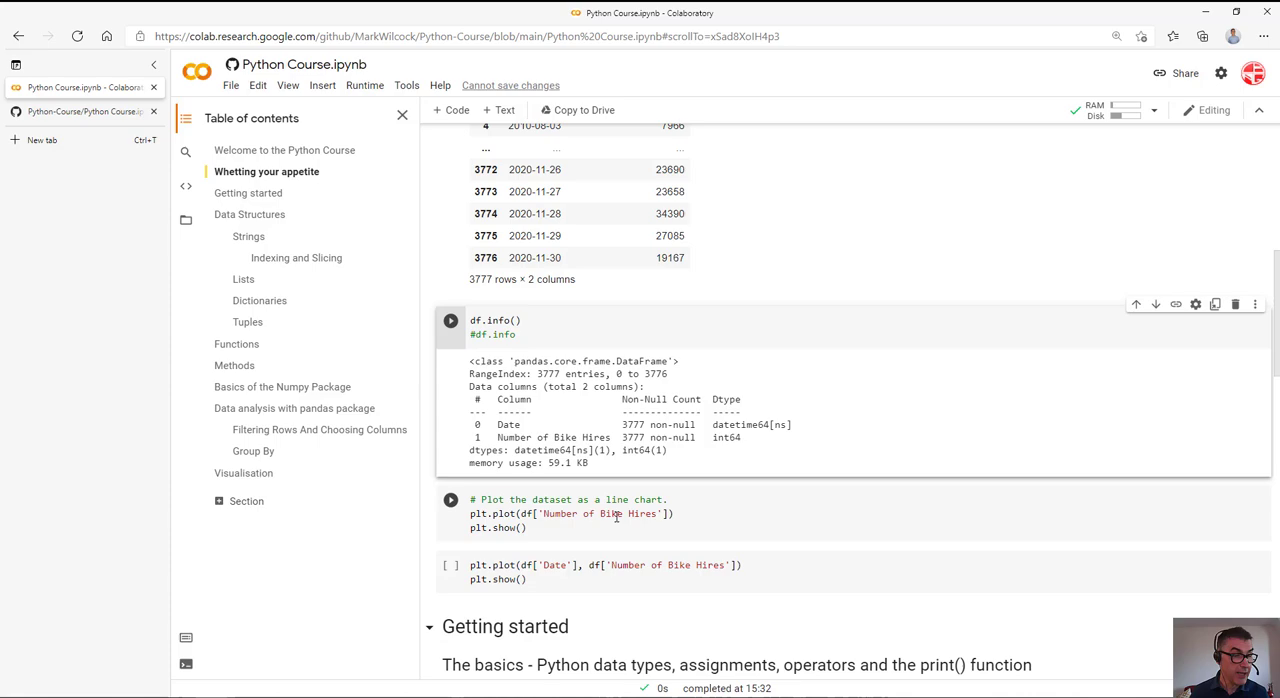
Run both plt.plot cells: bike hires as a line chart, then plotted against Date 2010-2020
{"action": "left_click", "coordinate": [450, 500]}
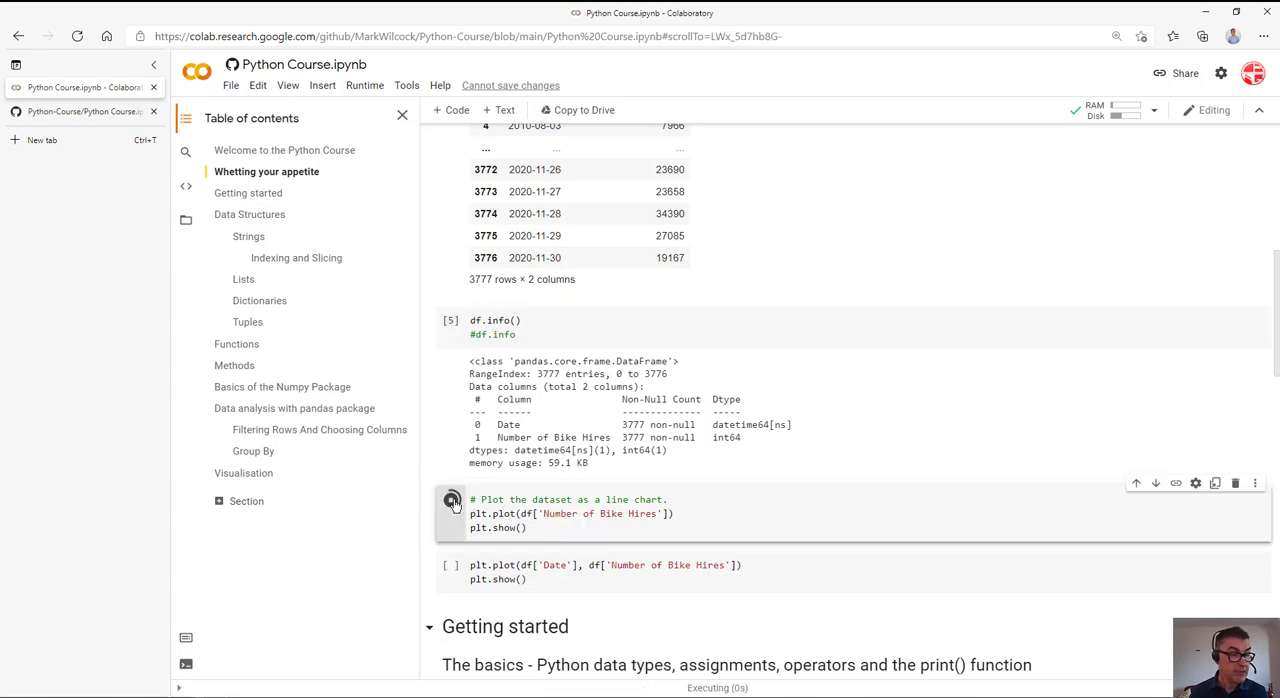
{"action": "left_click", "coordinate": [452, 500]}
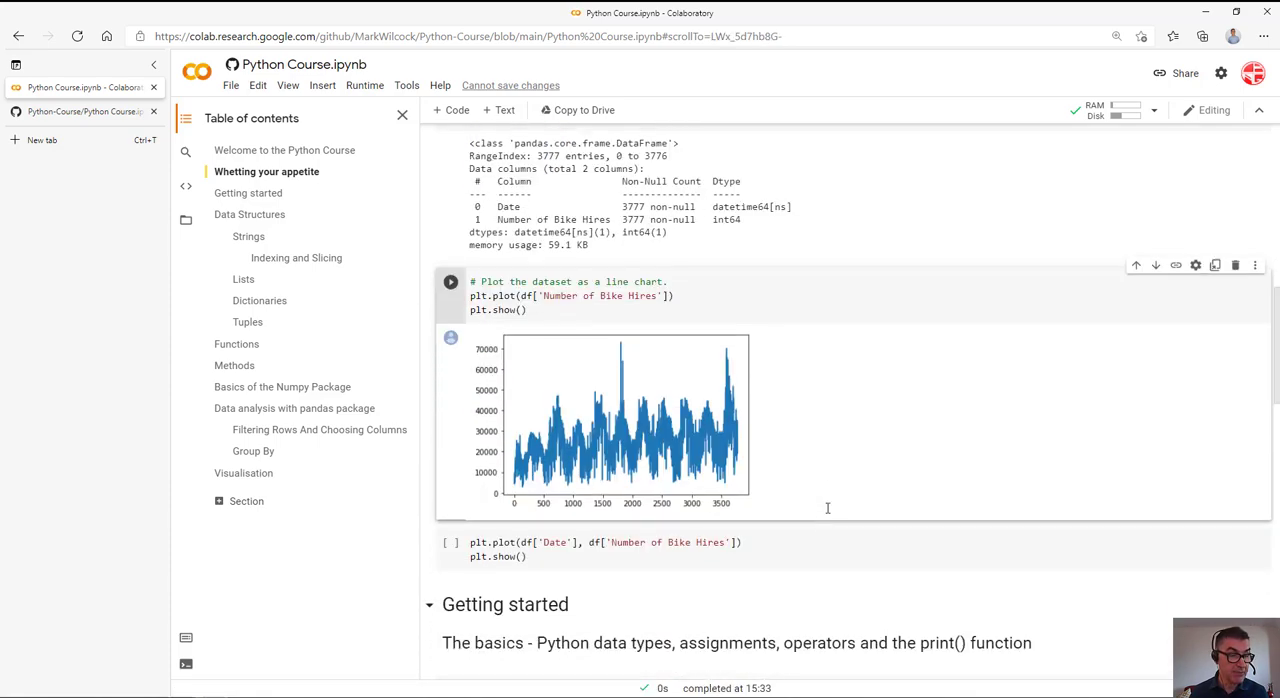
{"action": "left_click", "coordinate": [452, 540]}
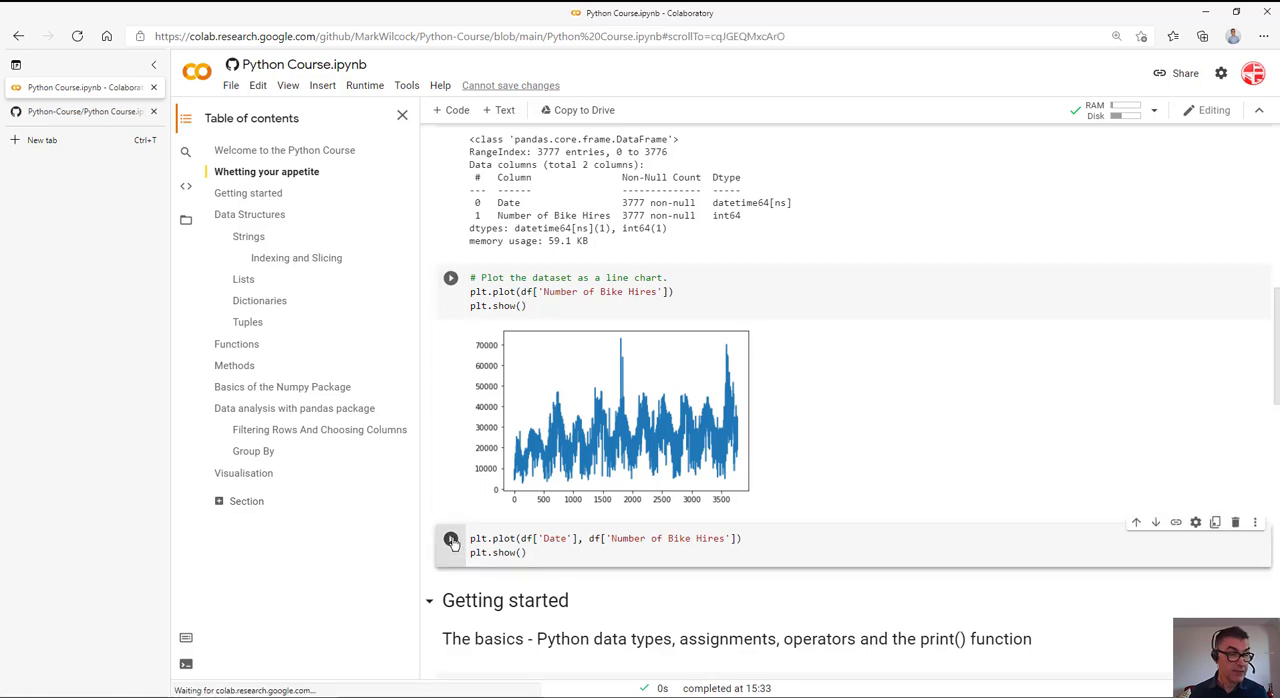
{"action": "left_click", "coordinate": [452, 538]}
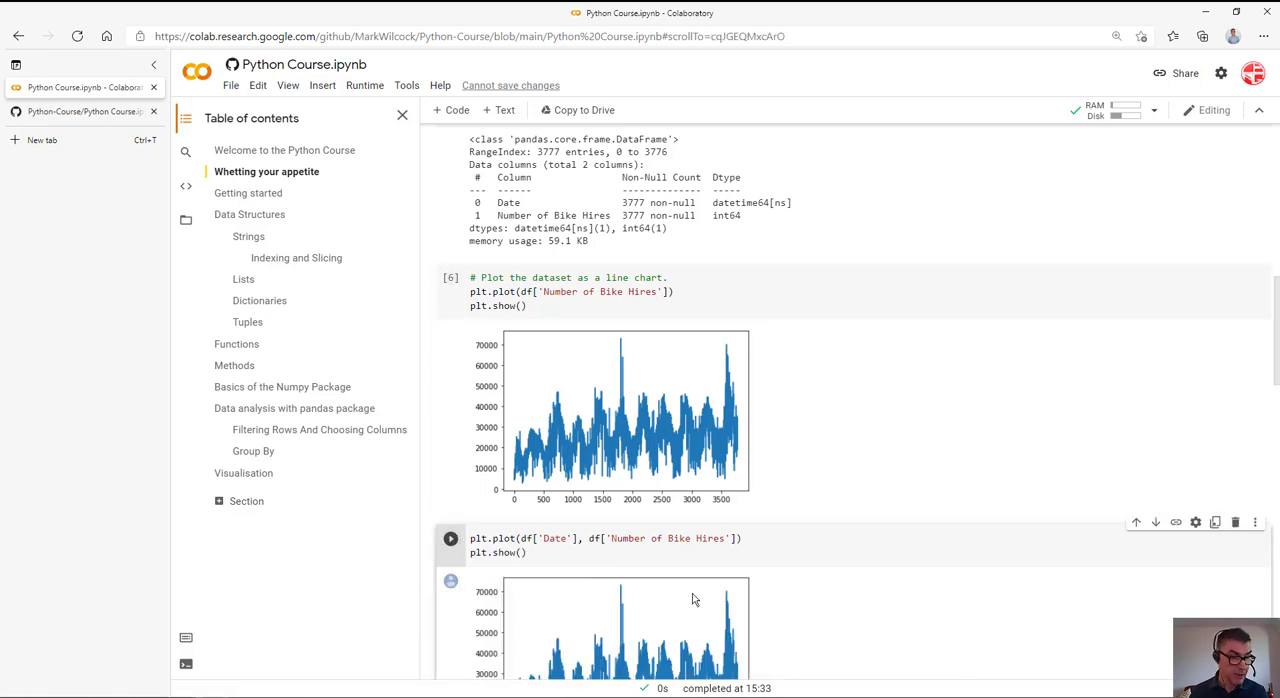
{"action": "scroll", "scroll_direction": "down", "scroll_amount": 3}
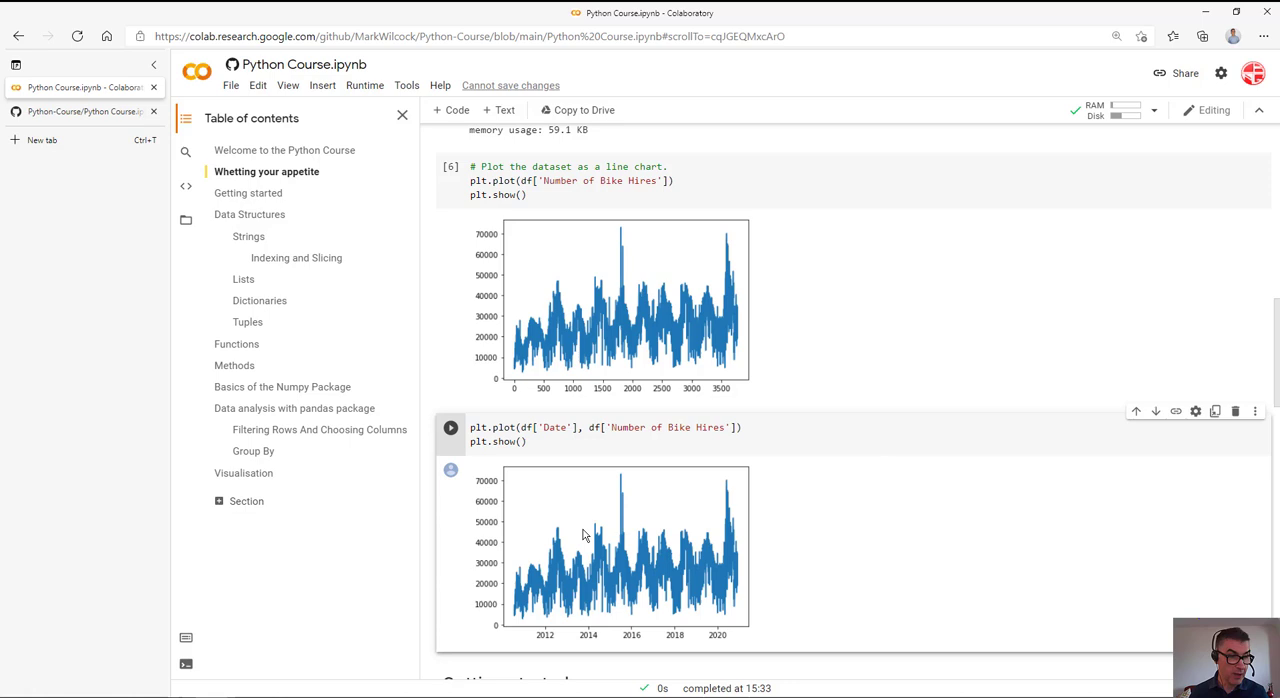